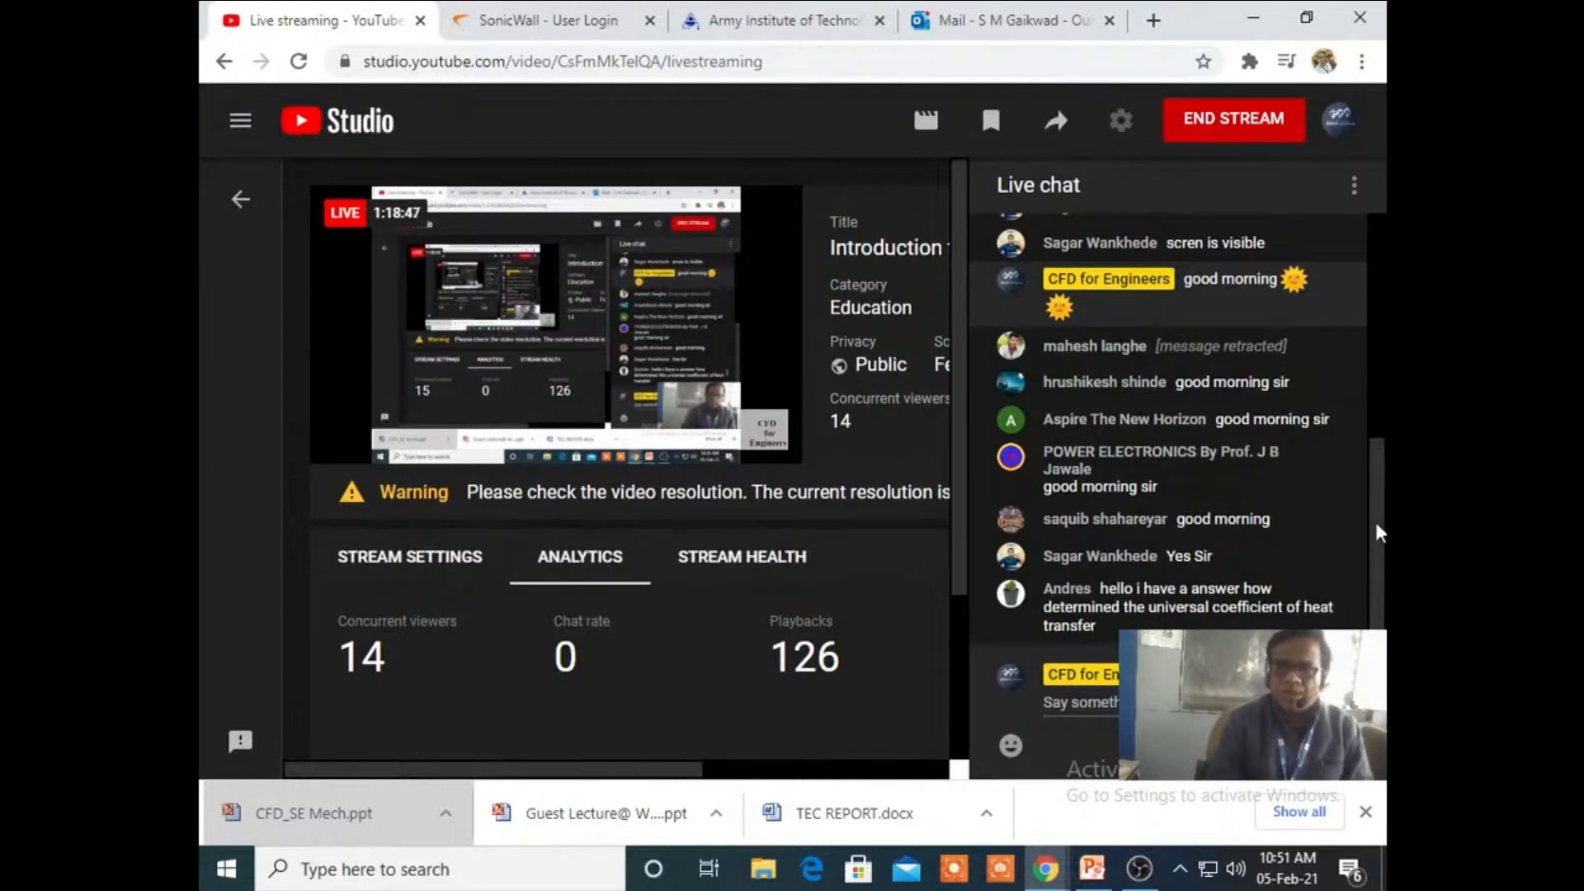
{"action": "scroll", "scroll_direction": "down", "scroll_amount": 3}
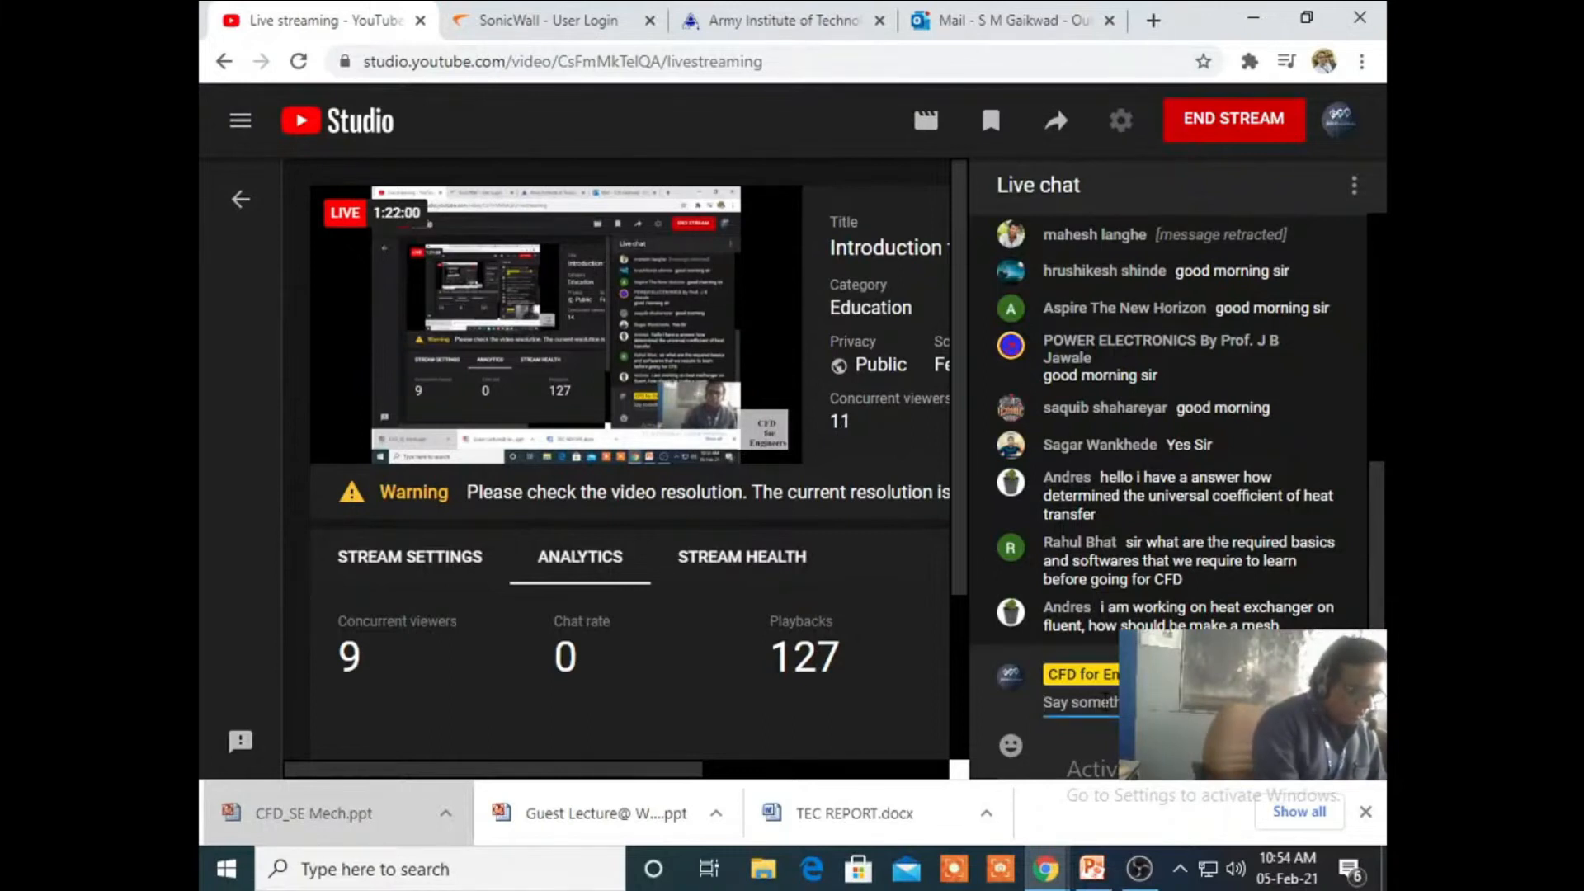
{"action": "type", "text": "gaikwads"}
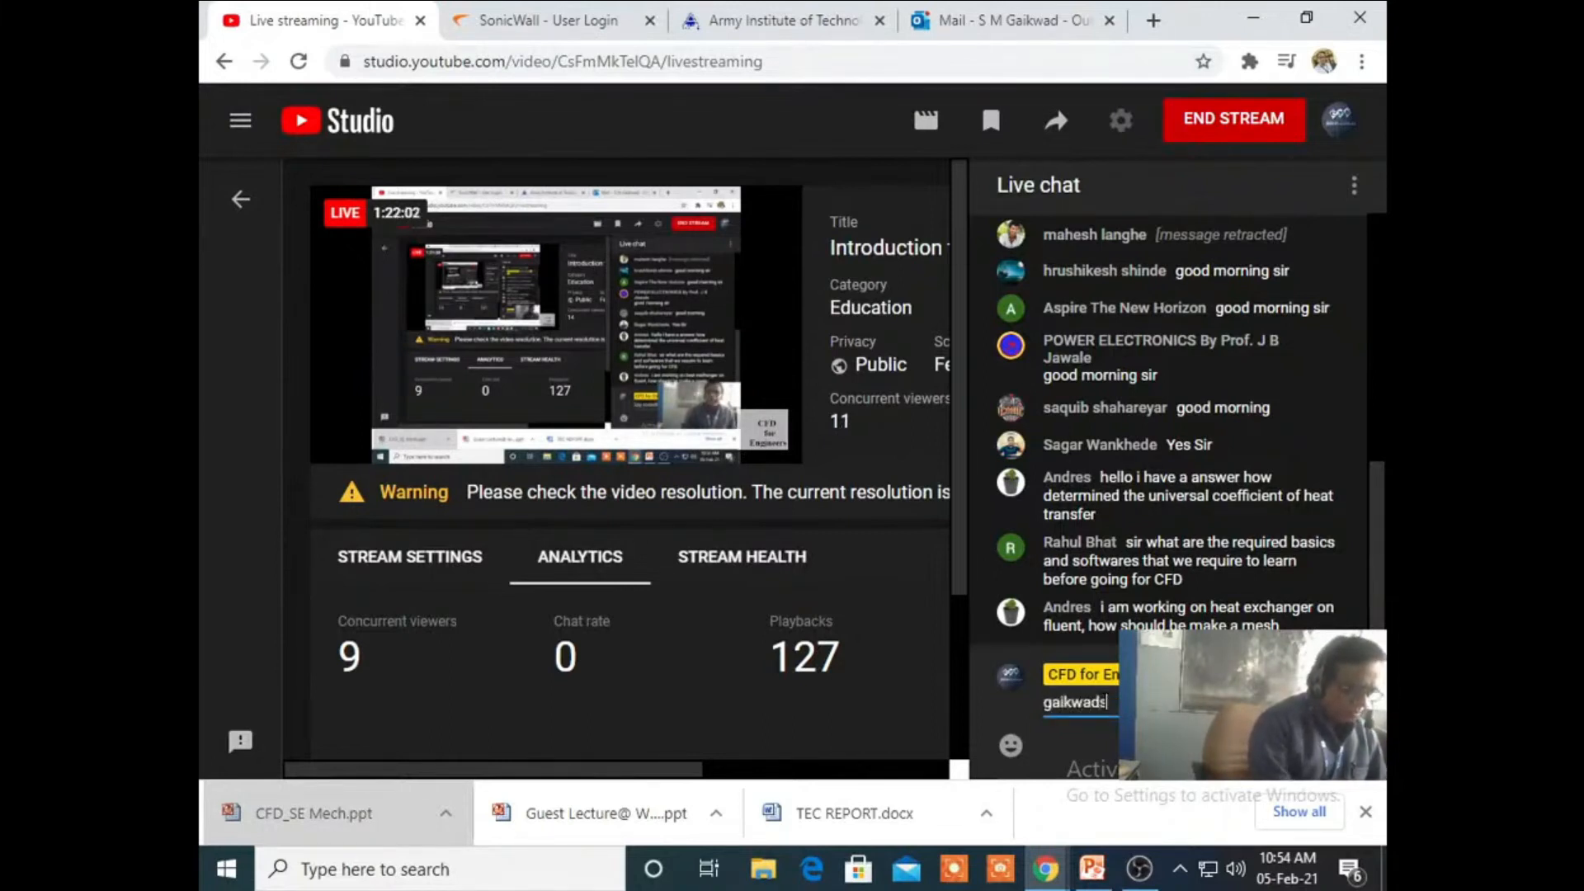
{"action": "type", "text": ".s"}
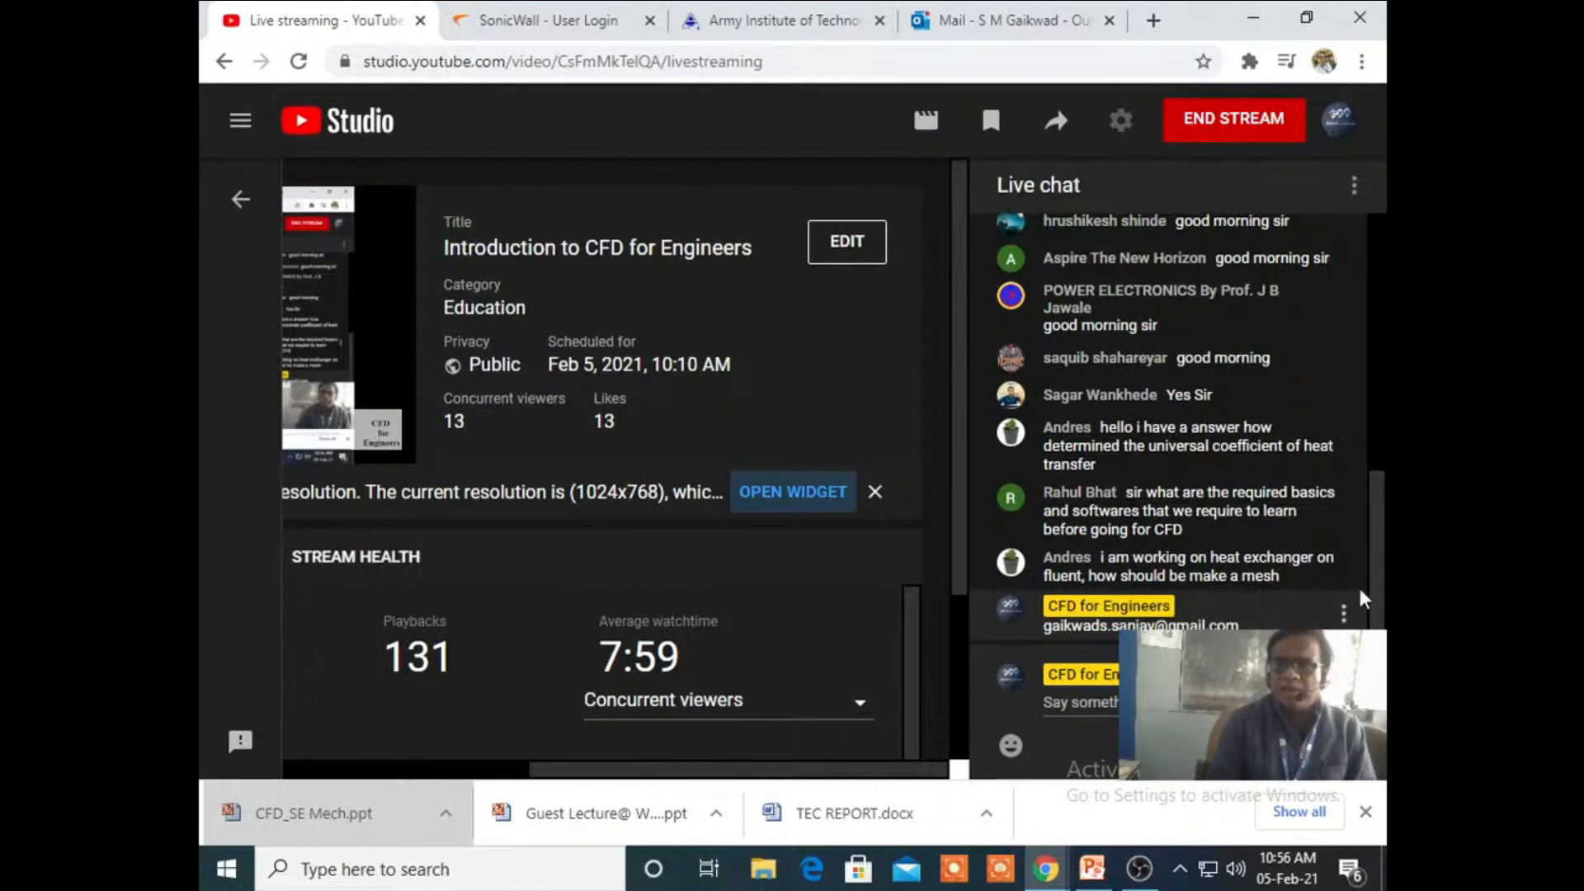
{"action": "mouse_move", "coordinate": [1381, 530]}
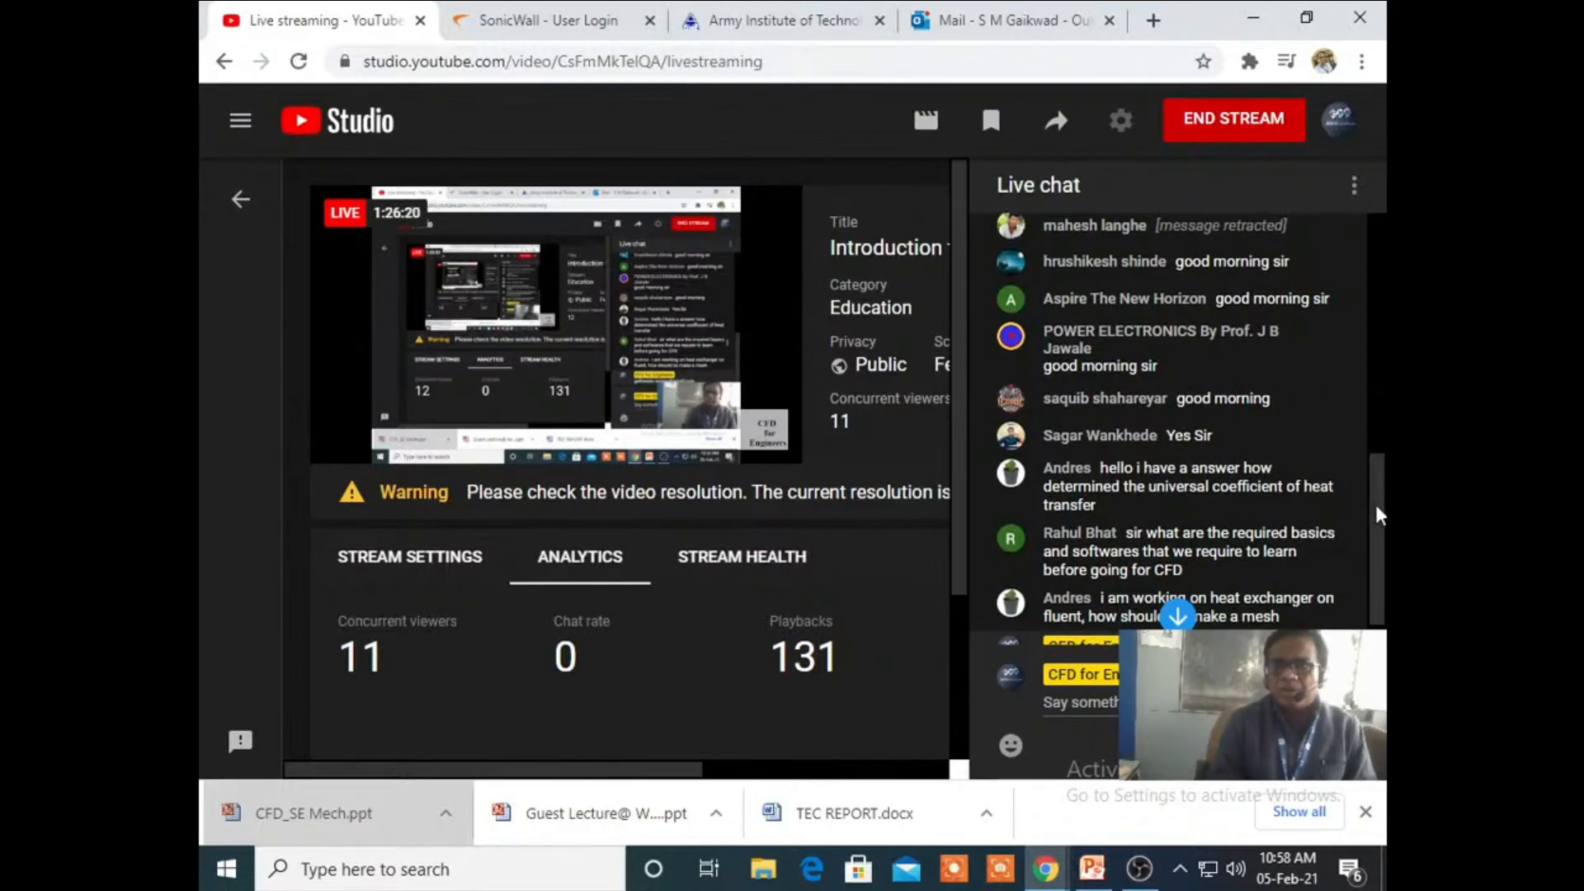
{"action": "scroll", "scroll_direction": "down", "scroll_amount": 3}
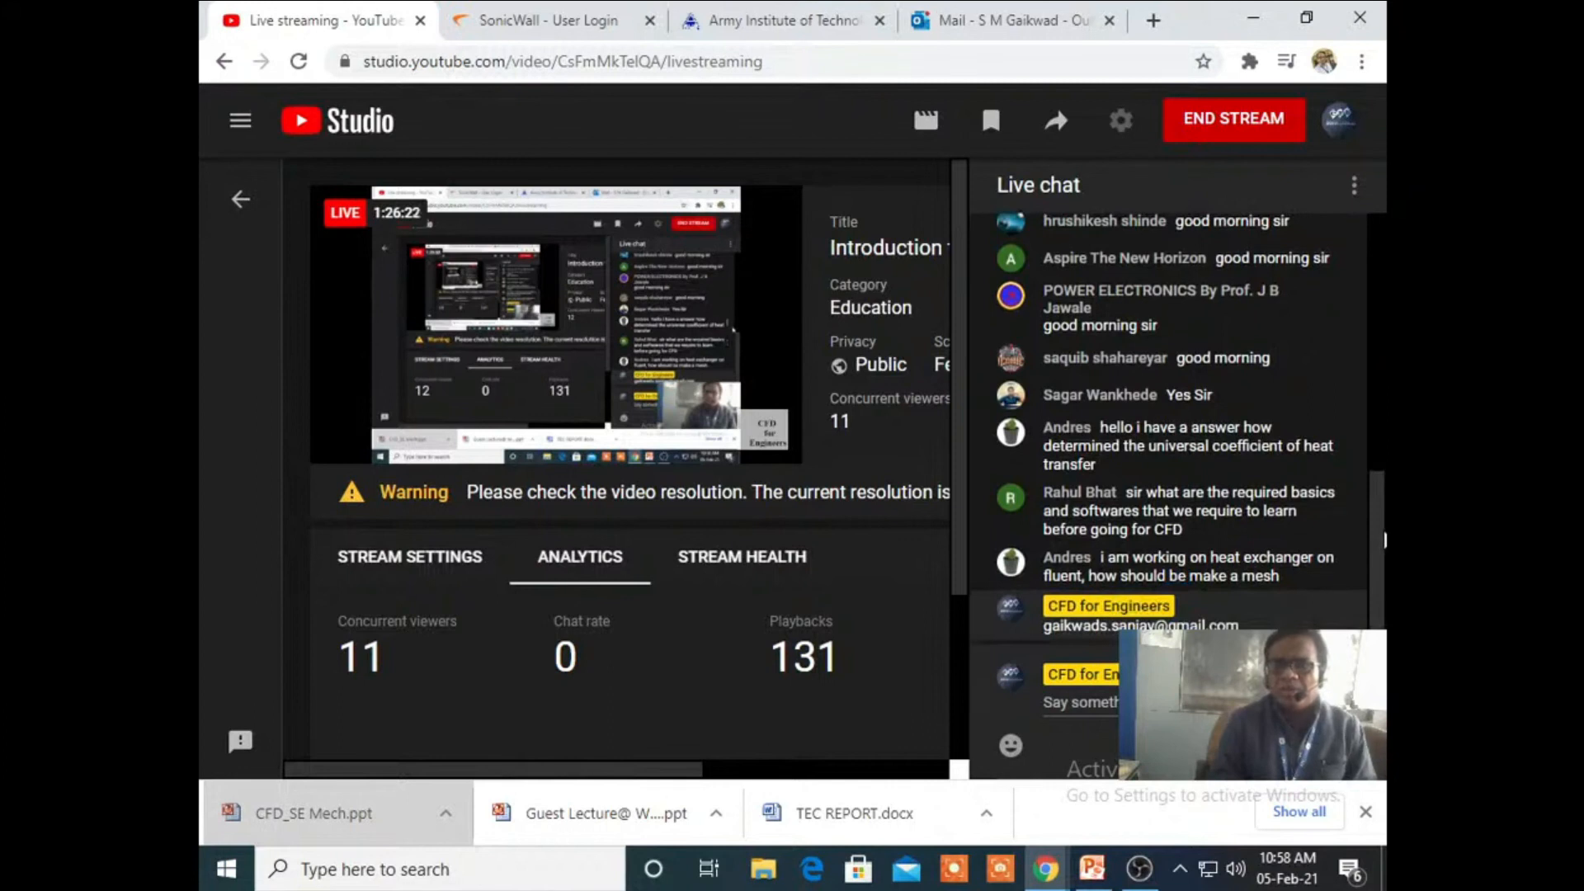